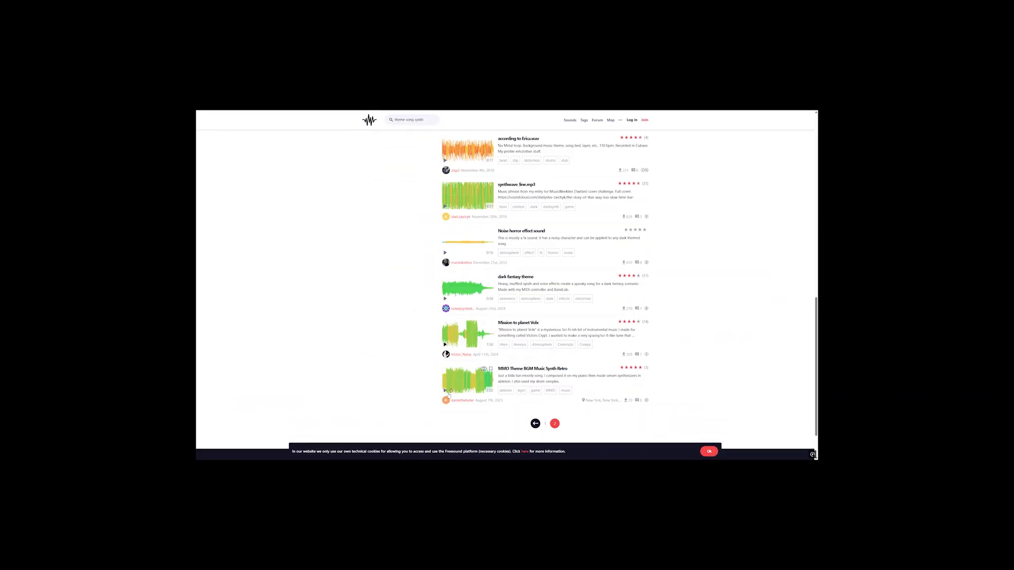
Open the Combat Chaos game page from the LH Games profile to view its Windows downloads
left_click(518, 184)
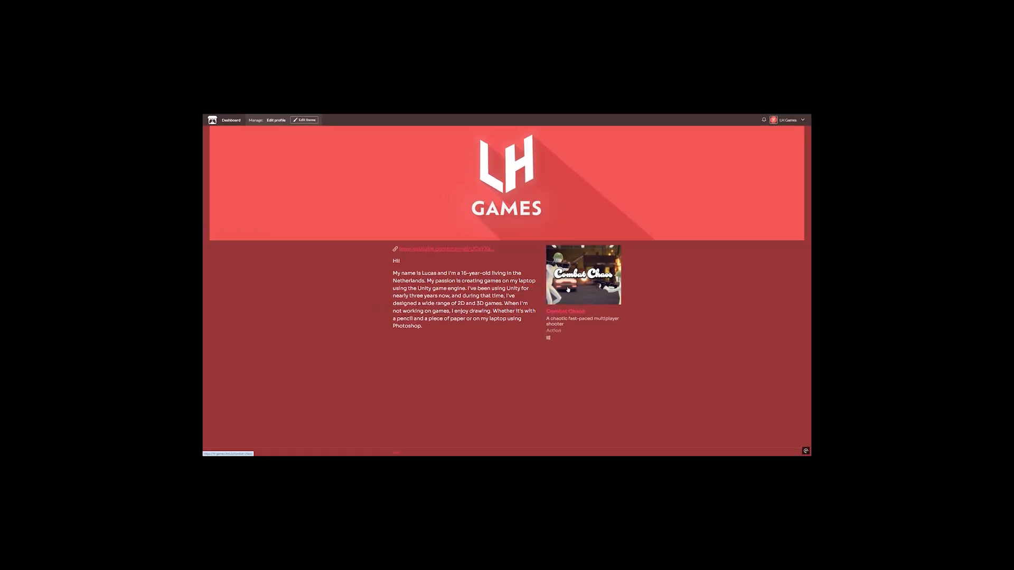
left_click(583, 274)
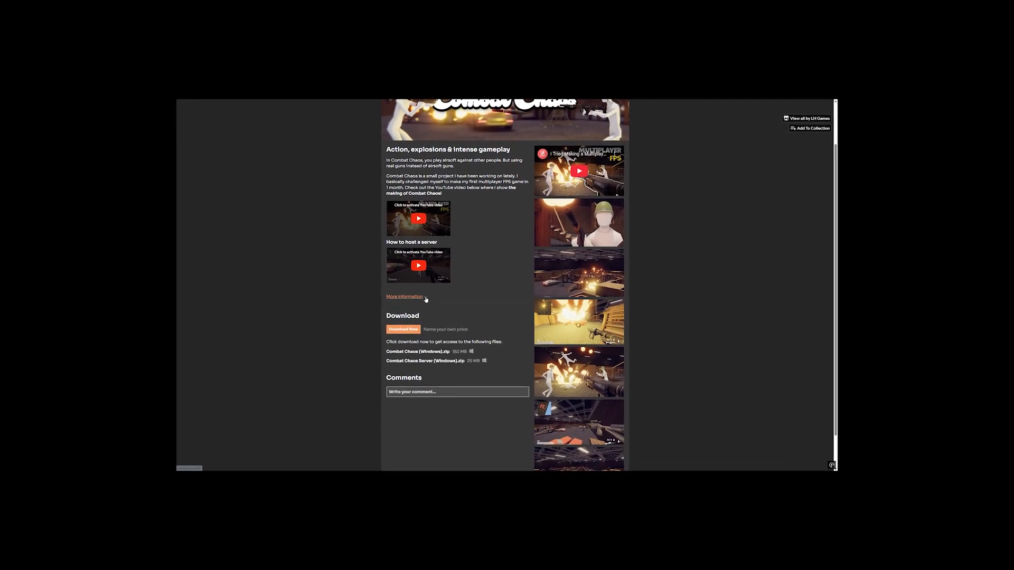